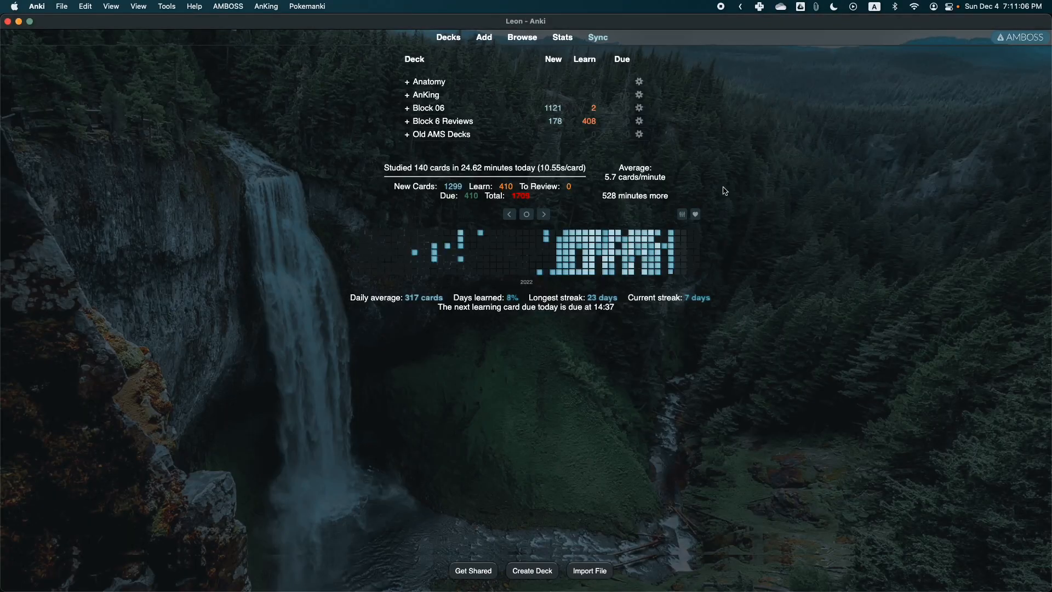
# - Reach the Low Freq Review options group from the Block 6 Reviews deck
pyautogui.click(442, 121)
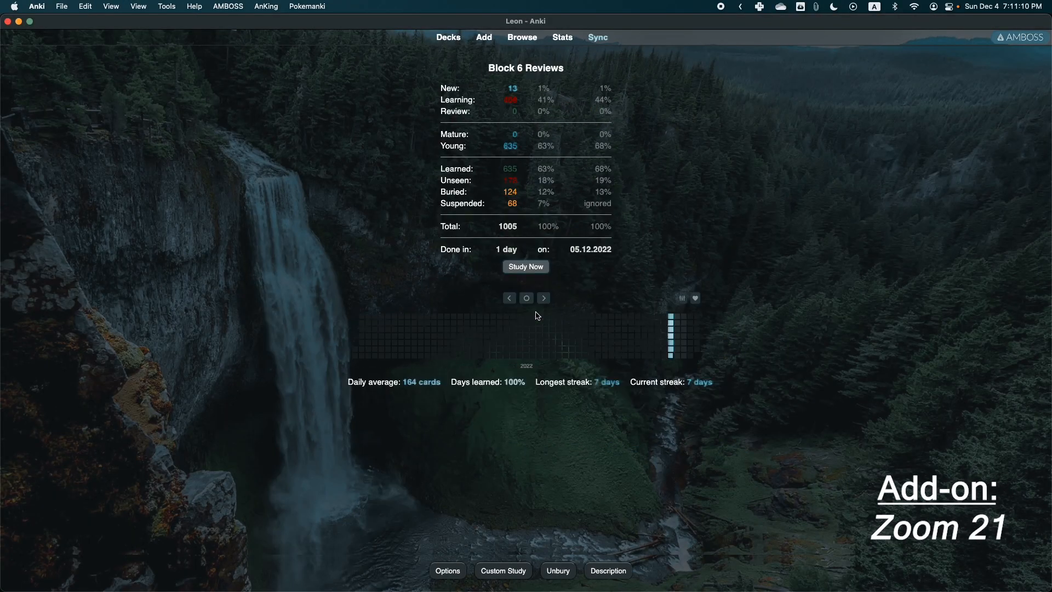
pyautogui.click(526, 266)
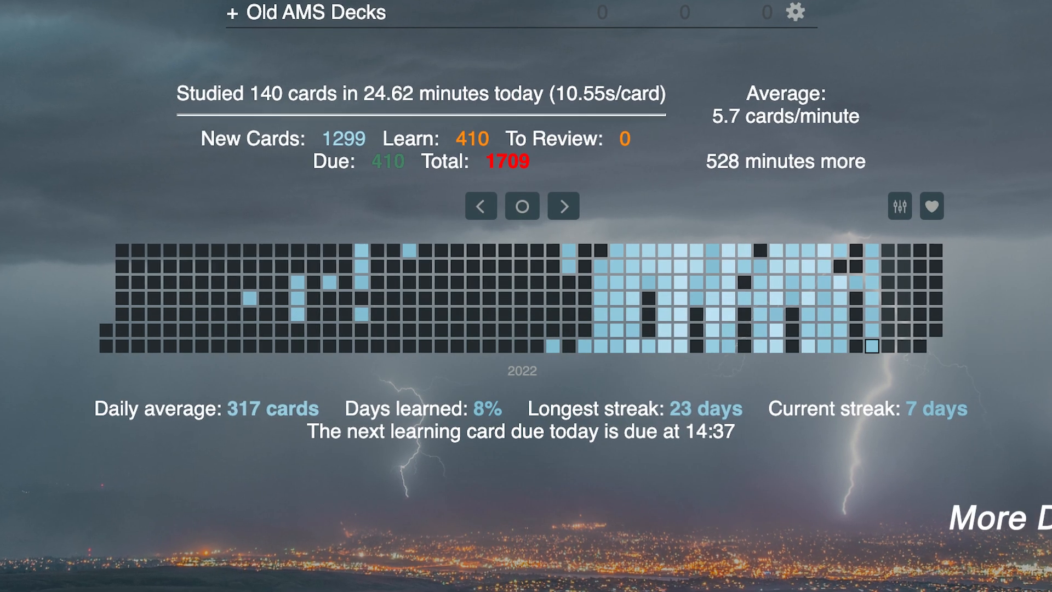
pyautogui.scroll(-3)
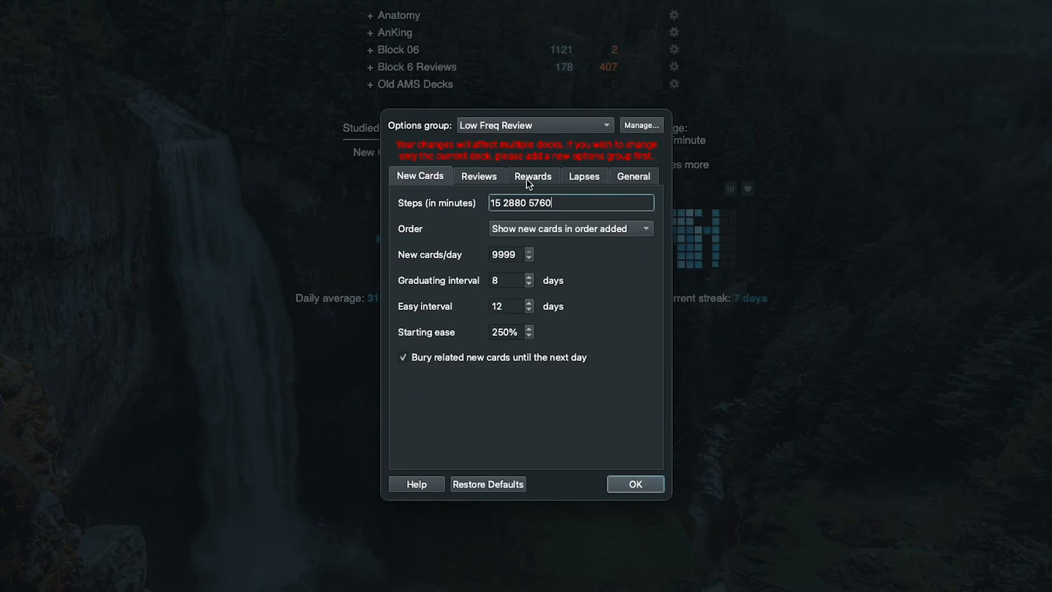
# - Set 'Automatically show answer after' to 12 seconds in the General options and confirm
pyautogui.click(634, 176)
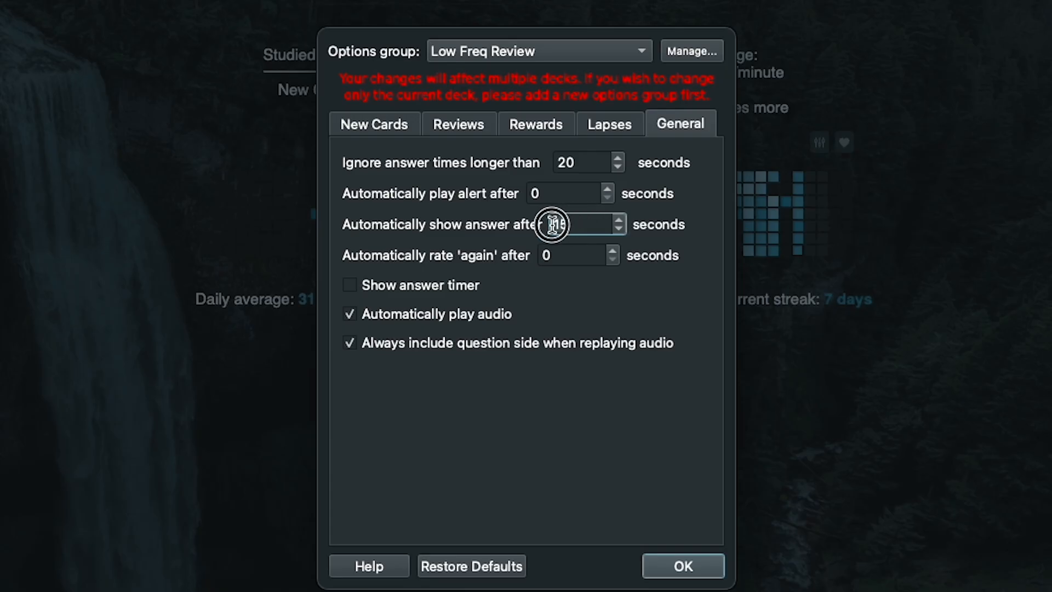
pyautogui.write('12')
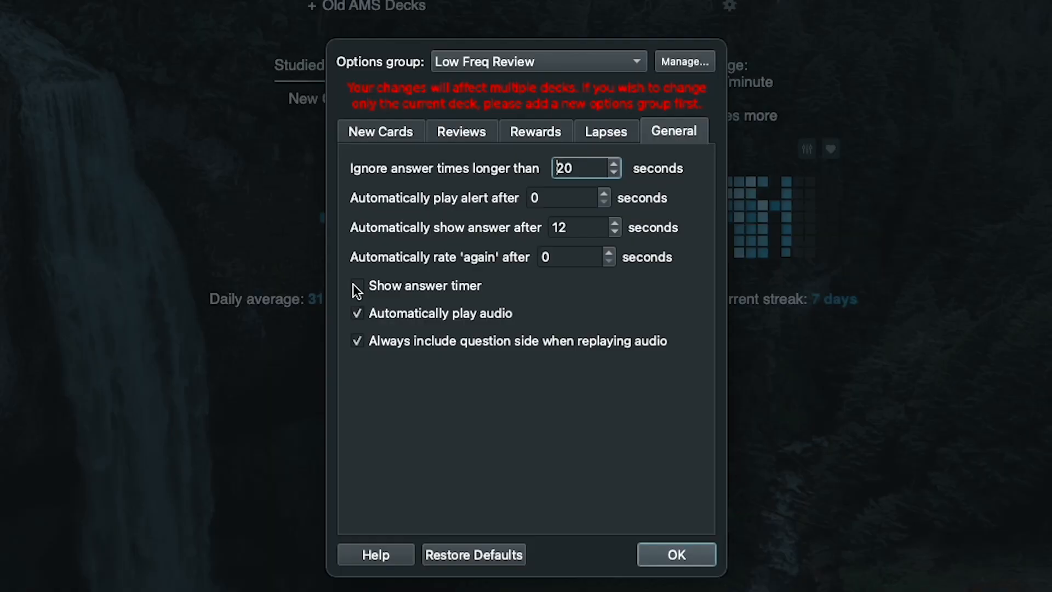
pyautogui.click(678, 555)
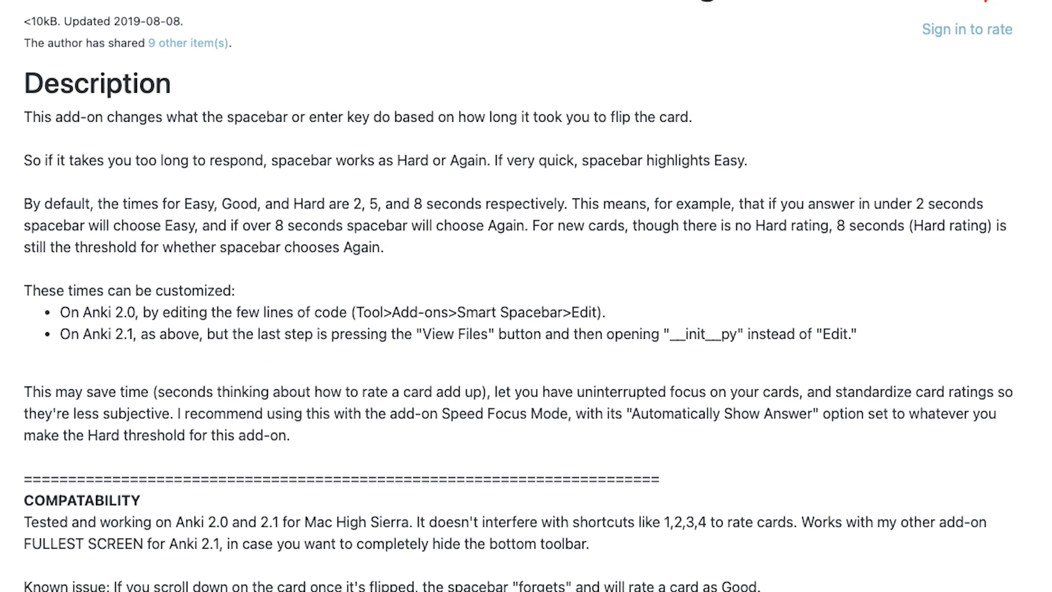
pyautogui.scroll(-3)
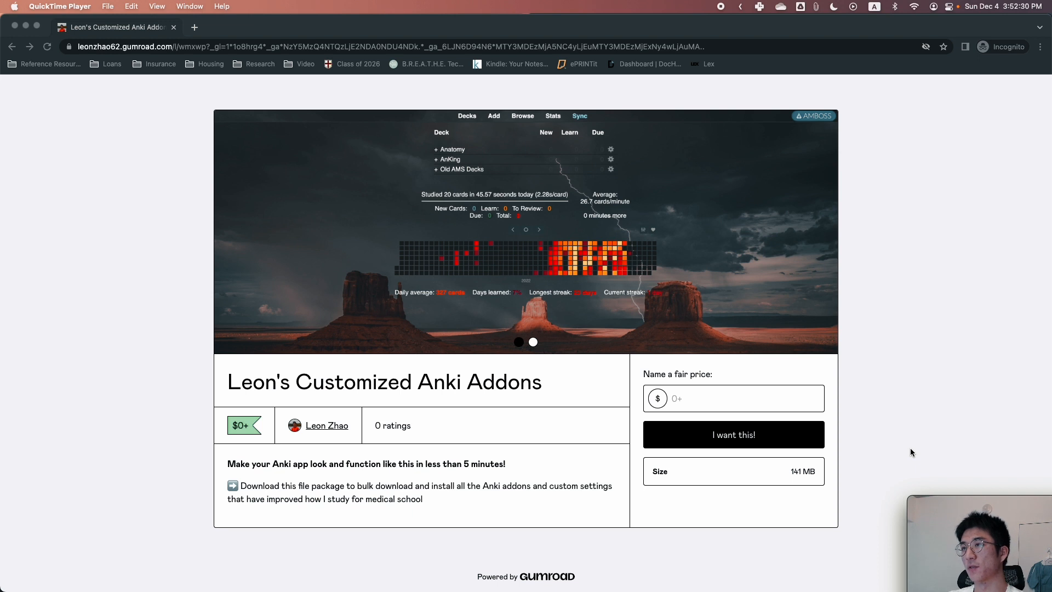
pyautogui.moveTo(908, 444)
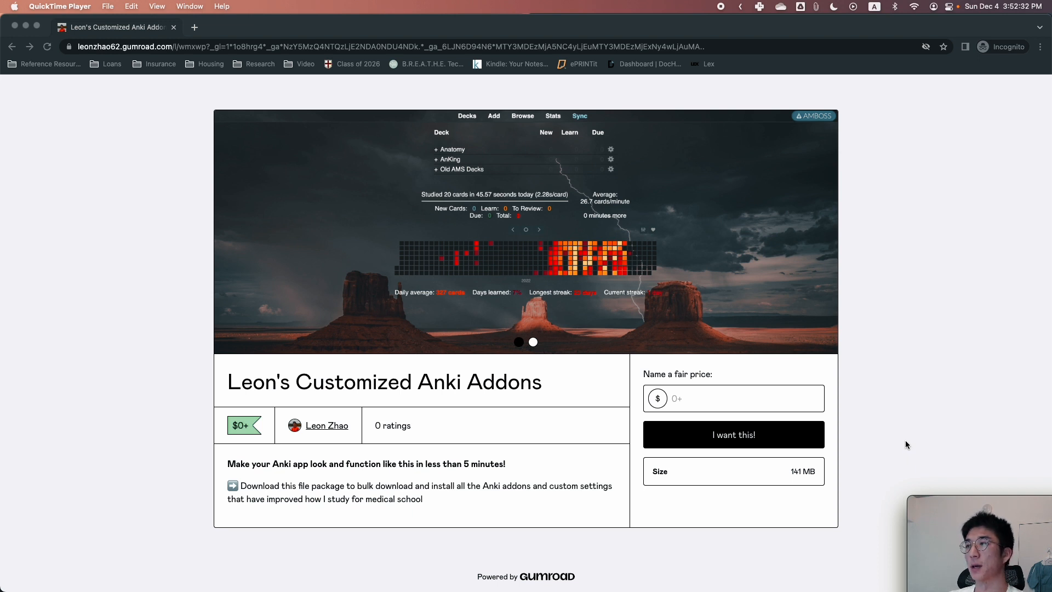
pyautogui.moveTo(907, 397)
pyautogui.write('0')
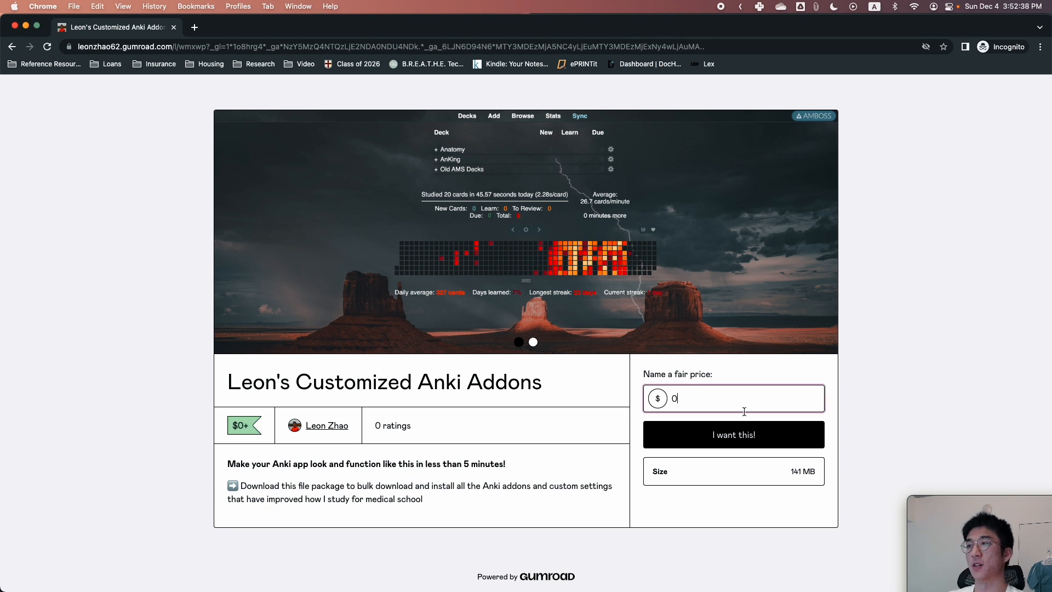
pyautogui.moveTo(756, 436)
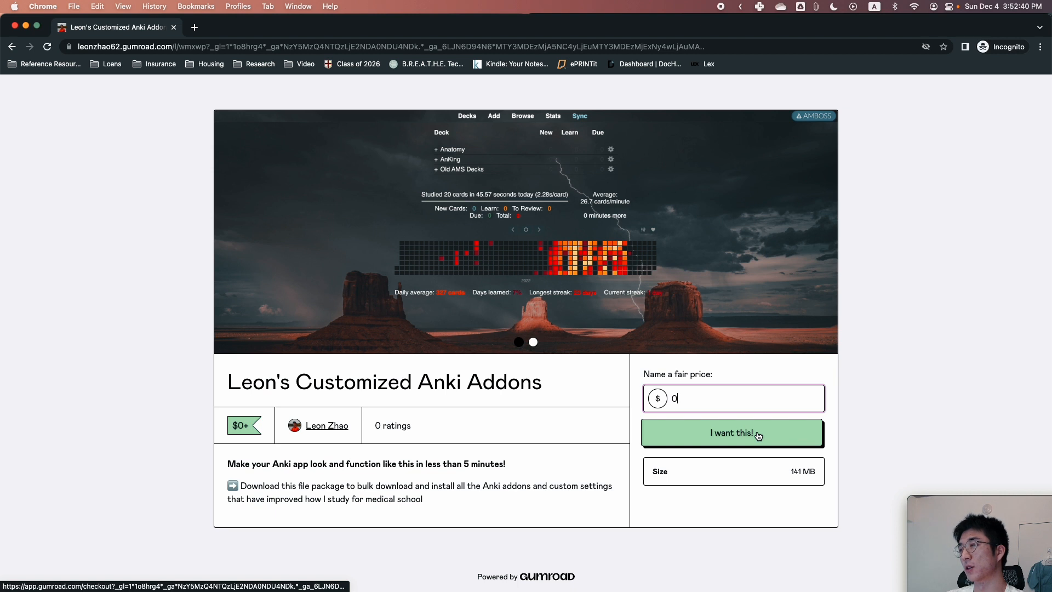
# - Claim Leon's Customized Anki Addons for $0 and save the Archive zip to Downloads
pyautogui.click(732, 433)
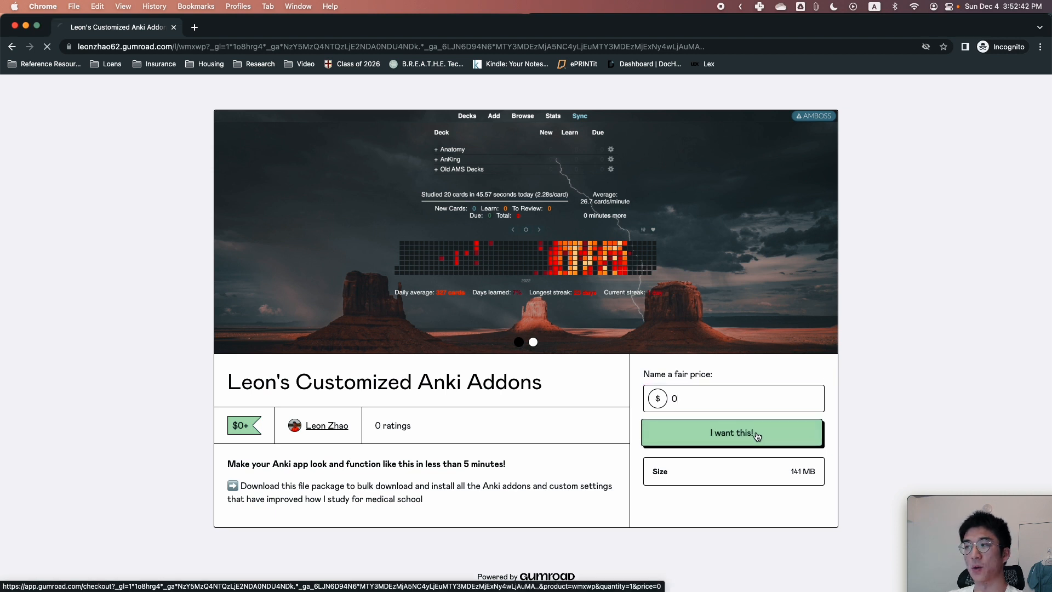
pyautogui.click(733, 432)
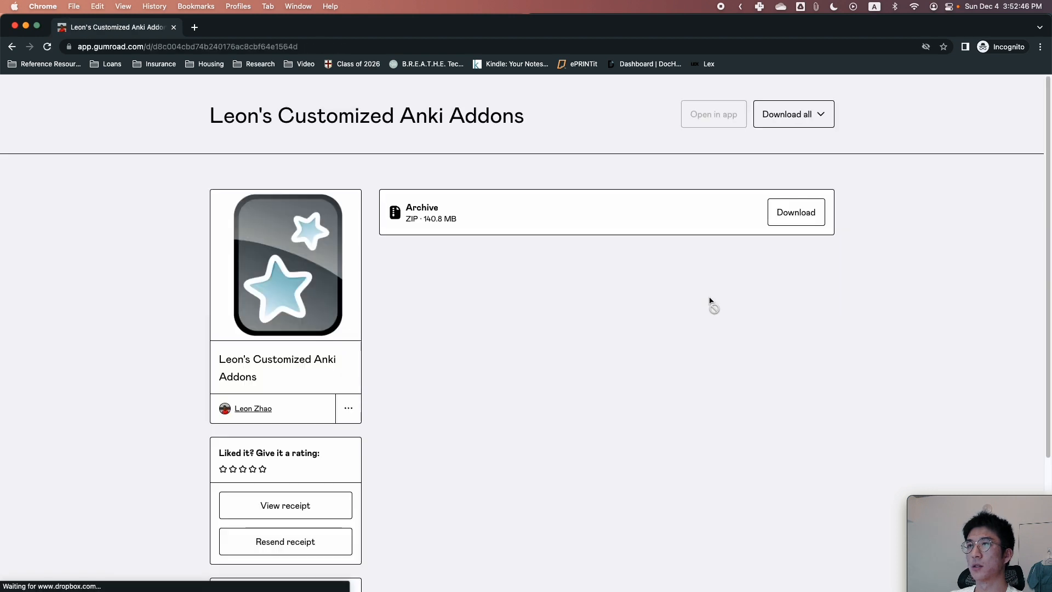
pyautogui.click(795, 213)
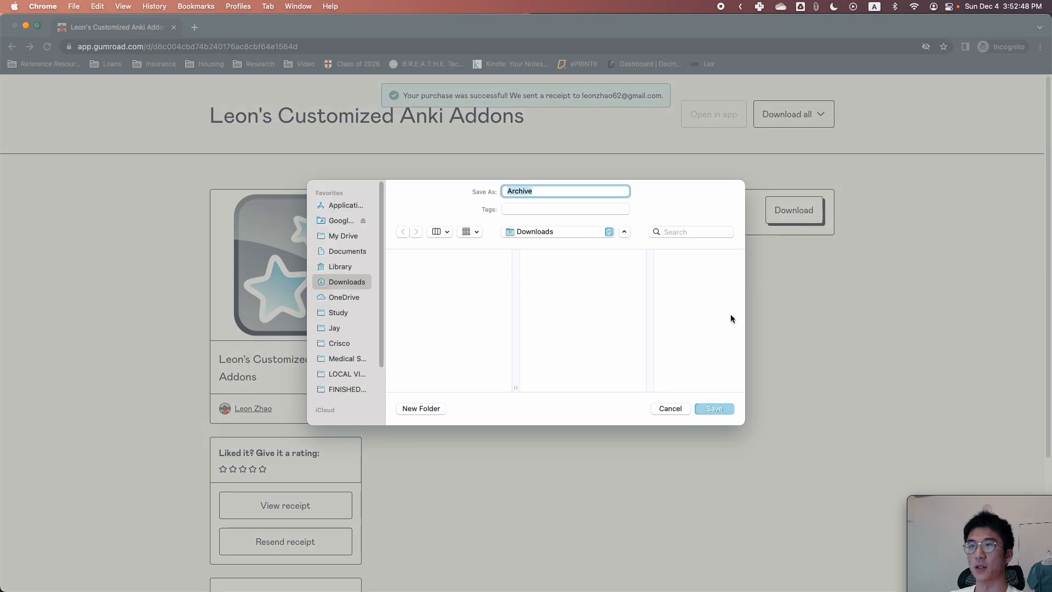
pyautogui.click(714, 408)
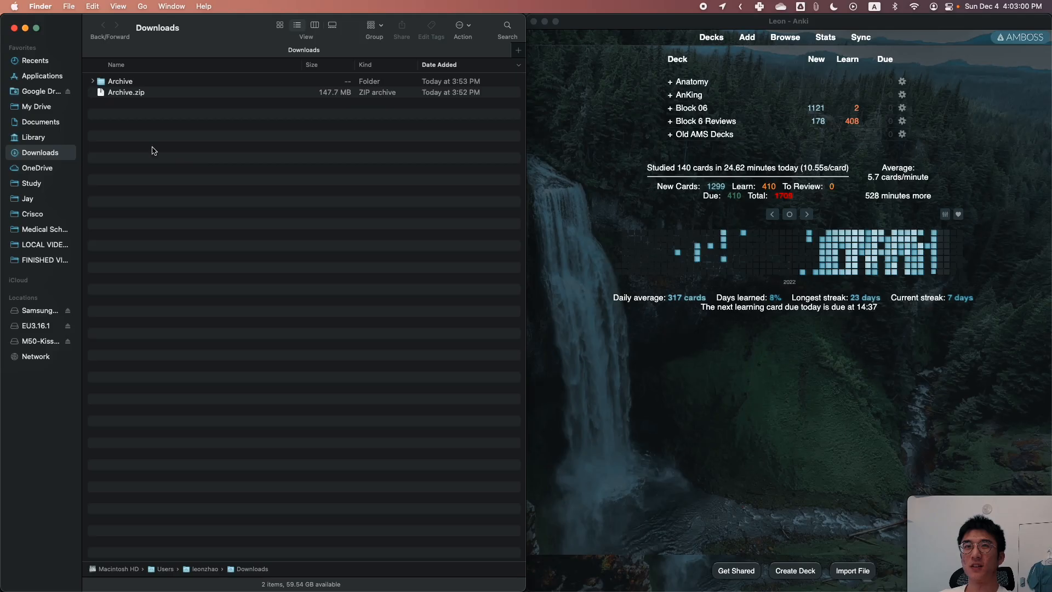
# - Expand the extracted Archive folder in Finder to list its add-ons
pyautogui.click(92, 81)
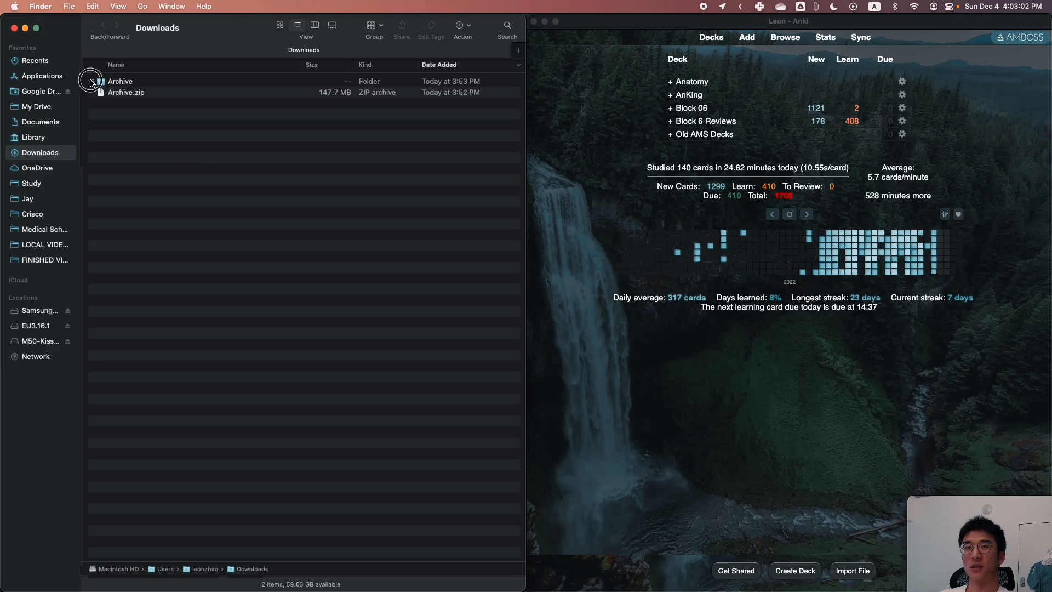
pyautogui.click(92, 81)
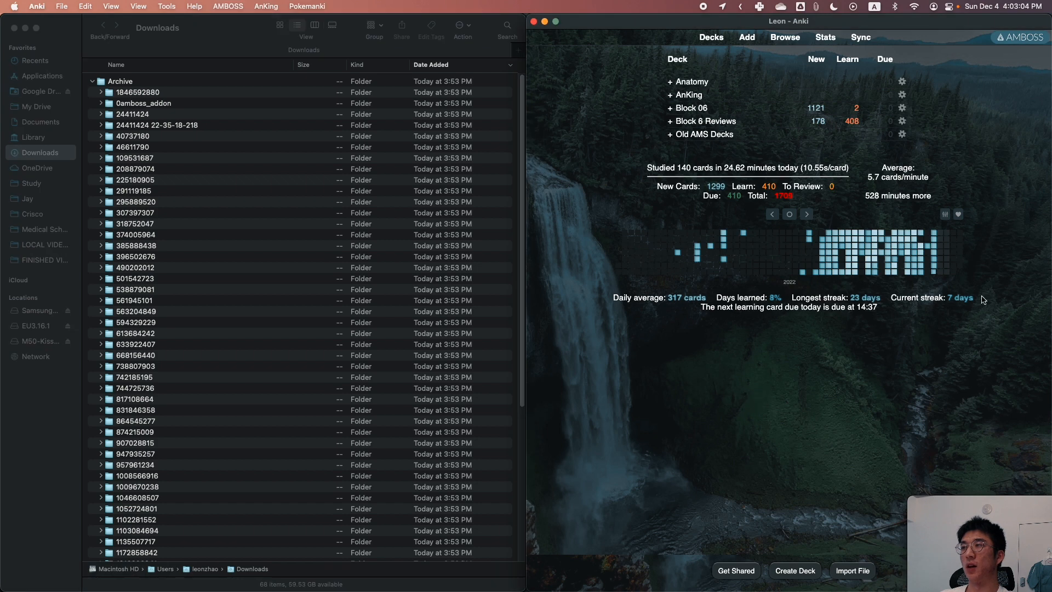
pyautogui.moveTo(748, 445)
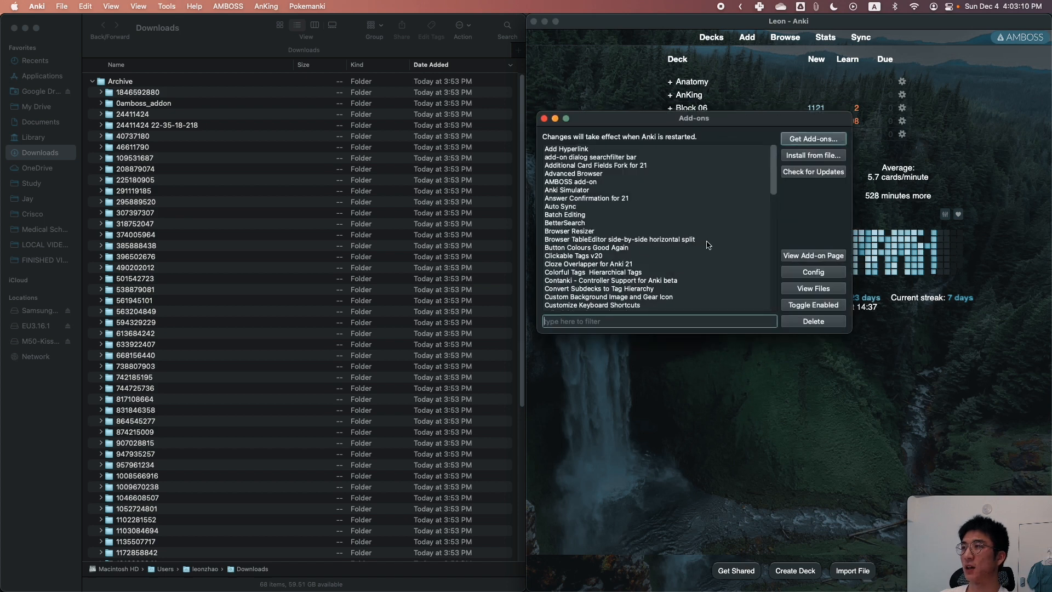
pyautogui.moveTo(688, 125)
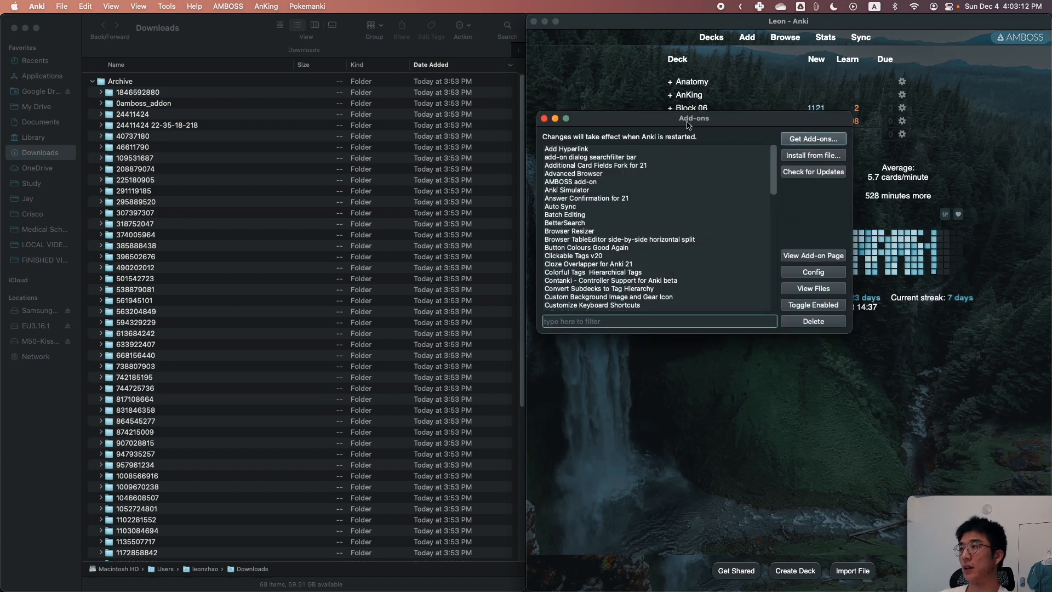
pyautogui.moveTo(804, 292)
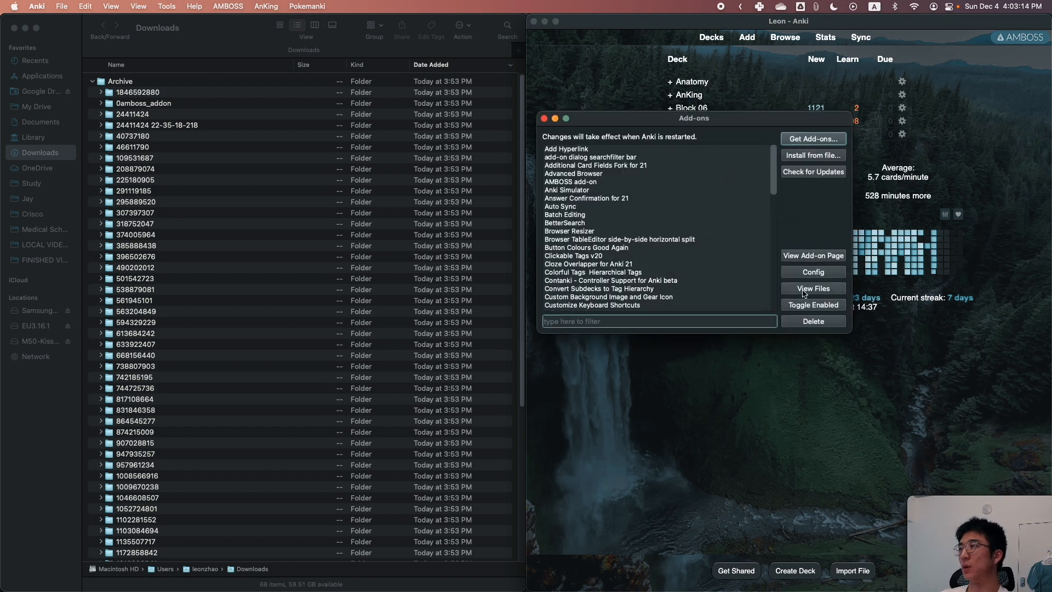
# - Reveal Anki's addons21 folder in Finder via View Files
pyautogui.click(813, 288)
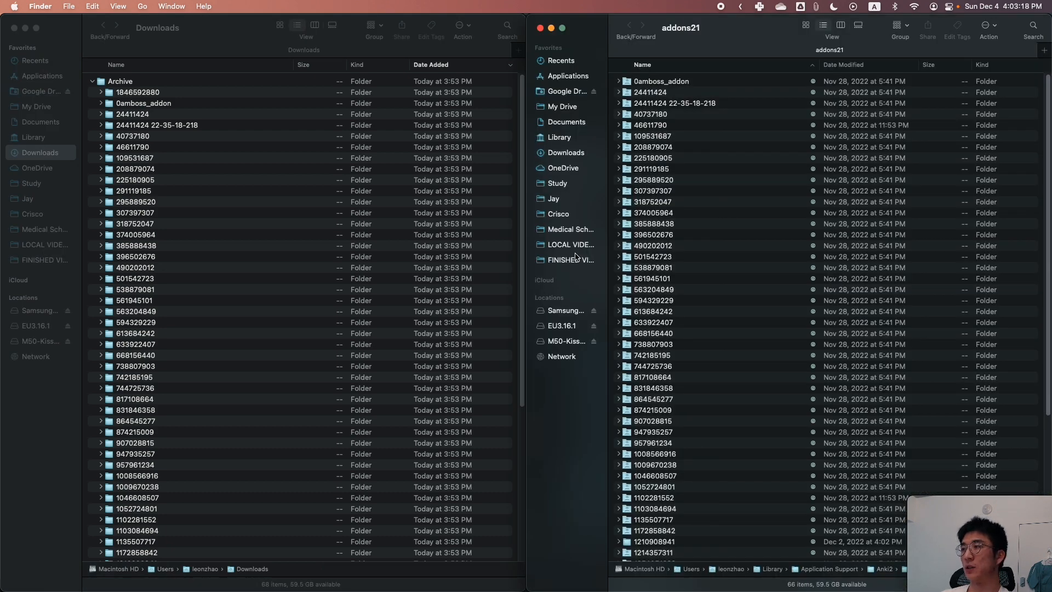
pyautogui.moveTo(717, 298)
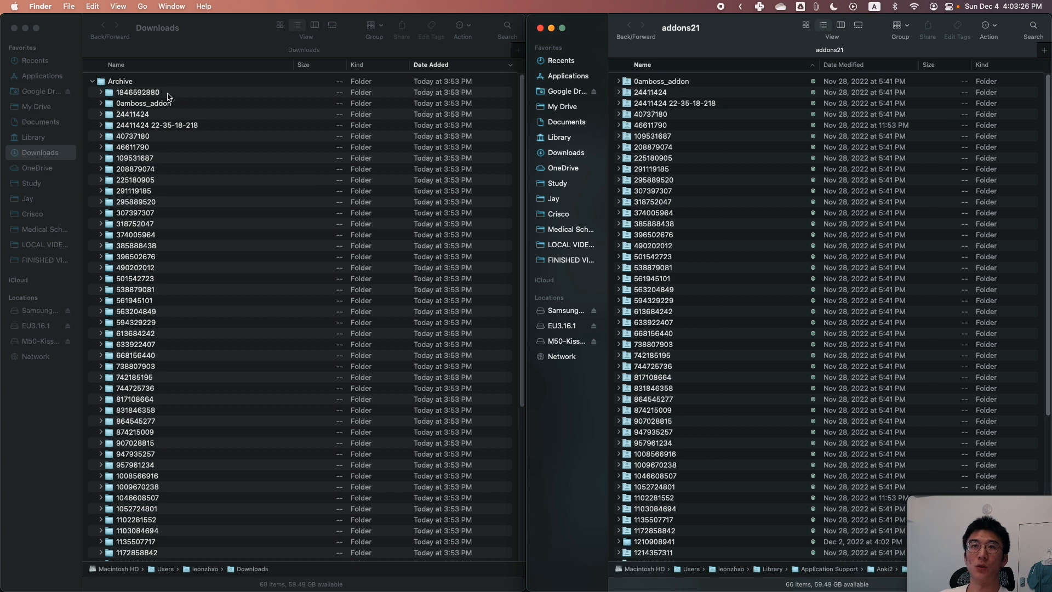
# - Select all 66 add-on folders inside the extracted Archive folder
pyautogui.scroll(-3)
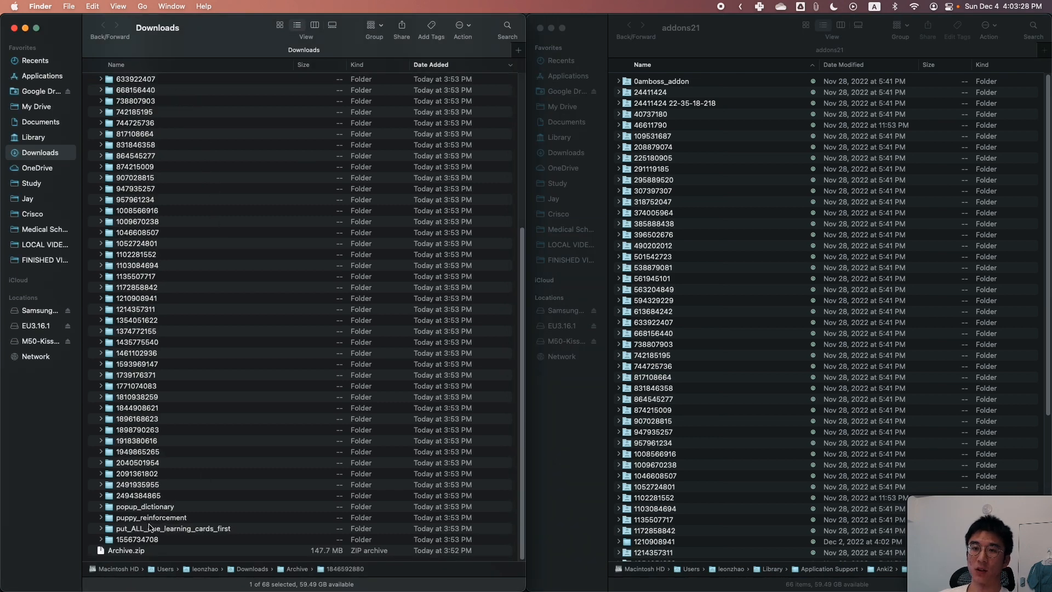
pyautogui.press('cmd+a')
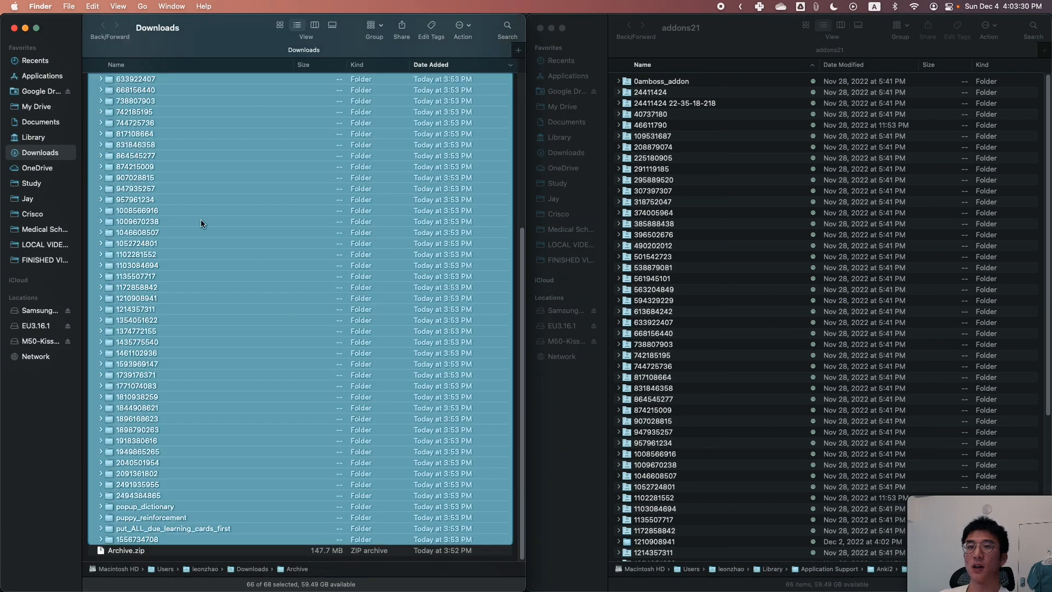